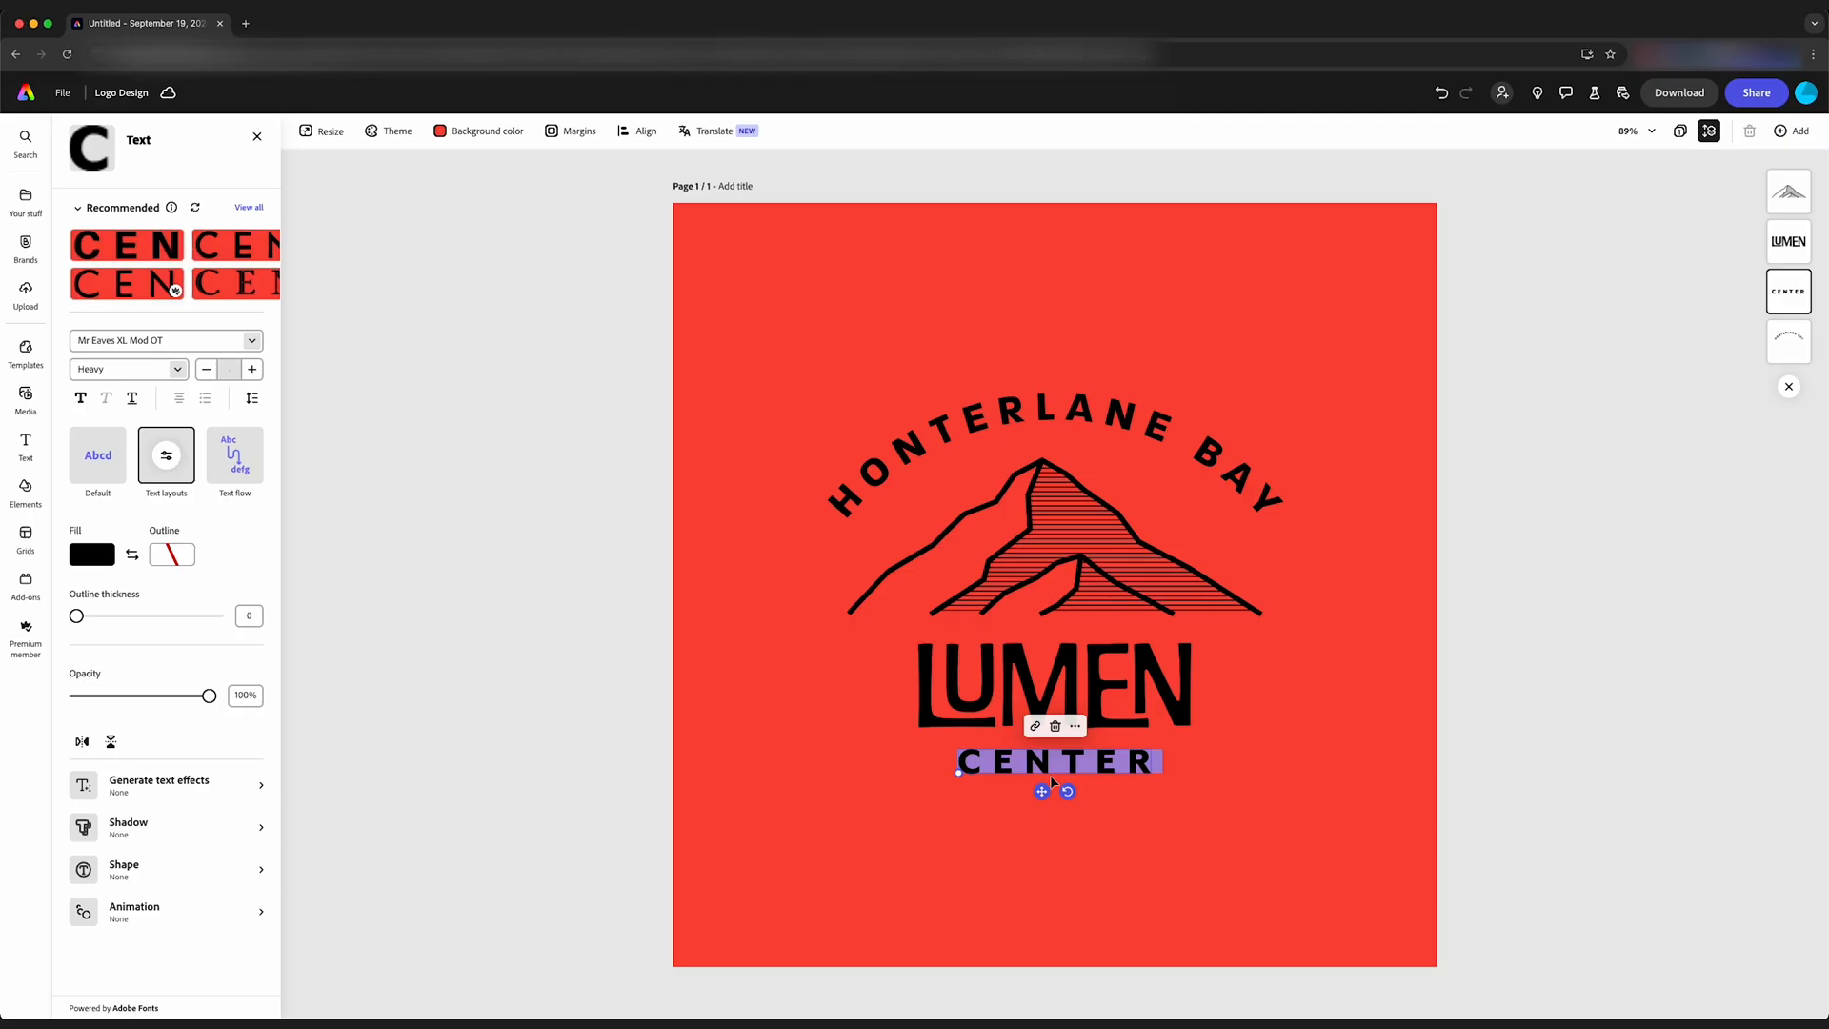
Step: Replace the word CENTER beneath LUMEN with GEAR
type("GEAR")
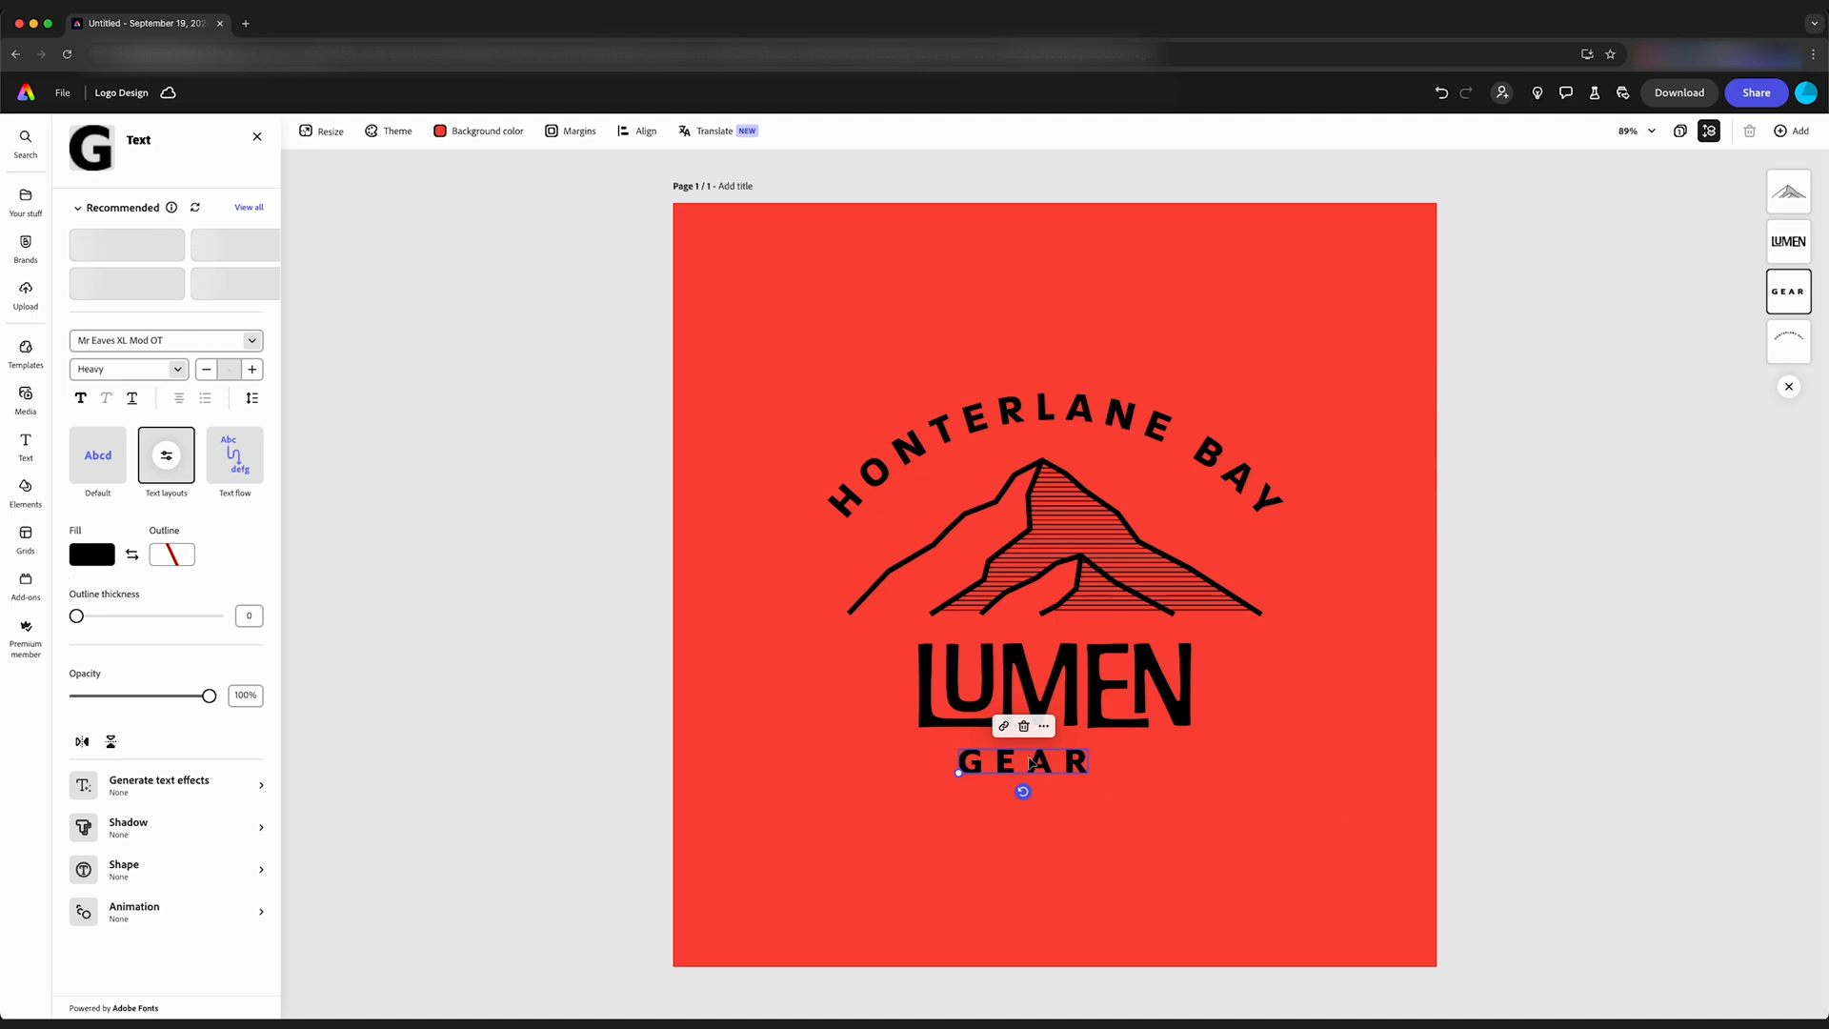
left_click(637, 129)
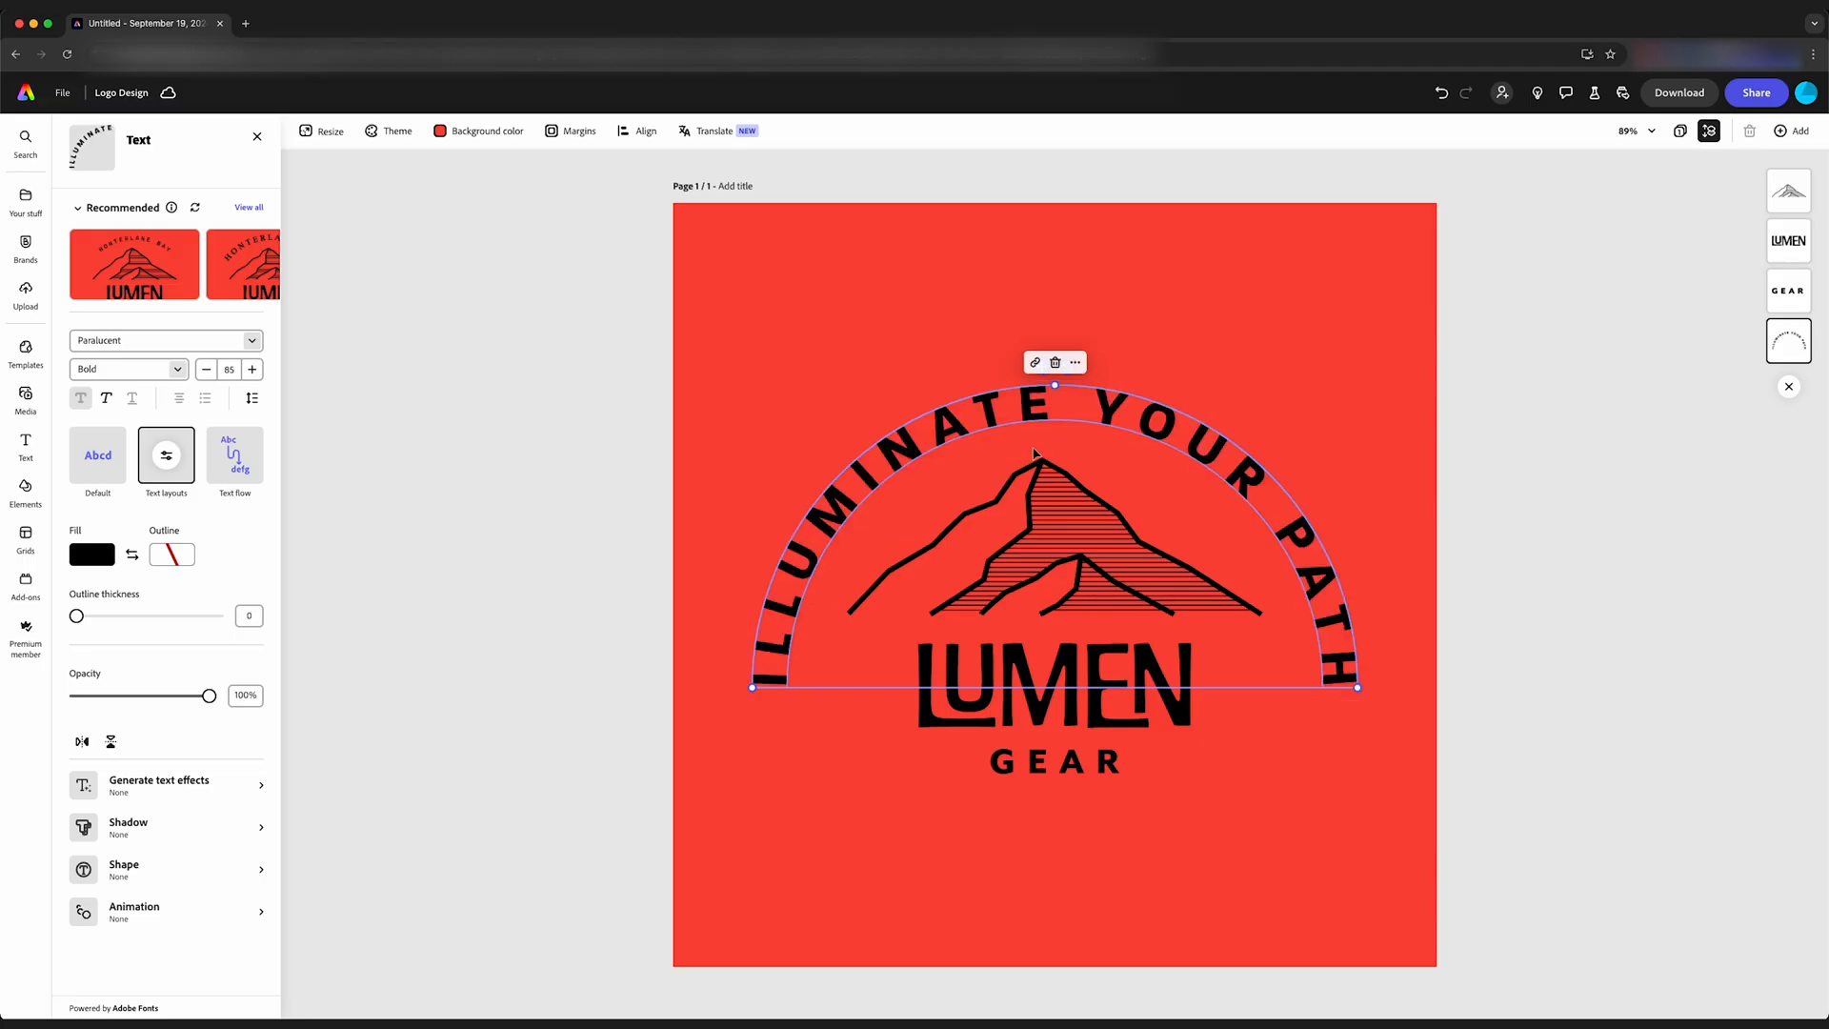
mouse_move(1067, 448)
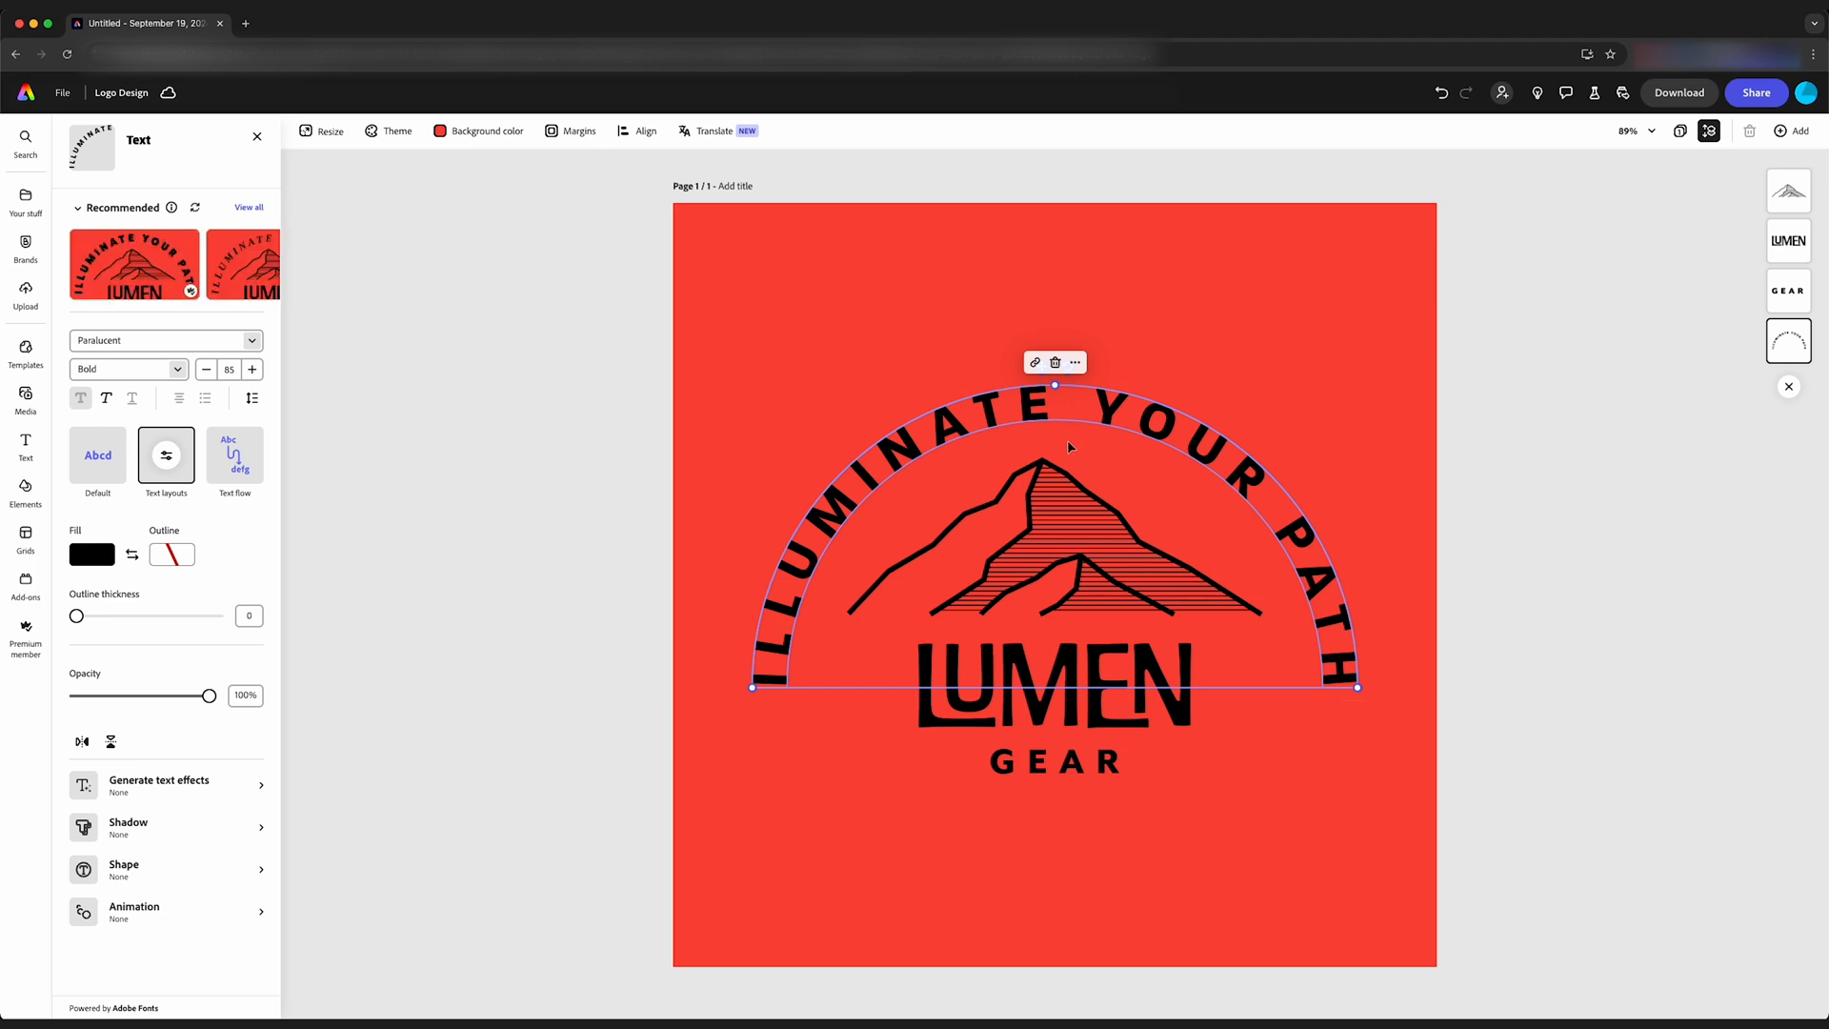
mouse_move(1120, 416)
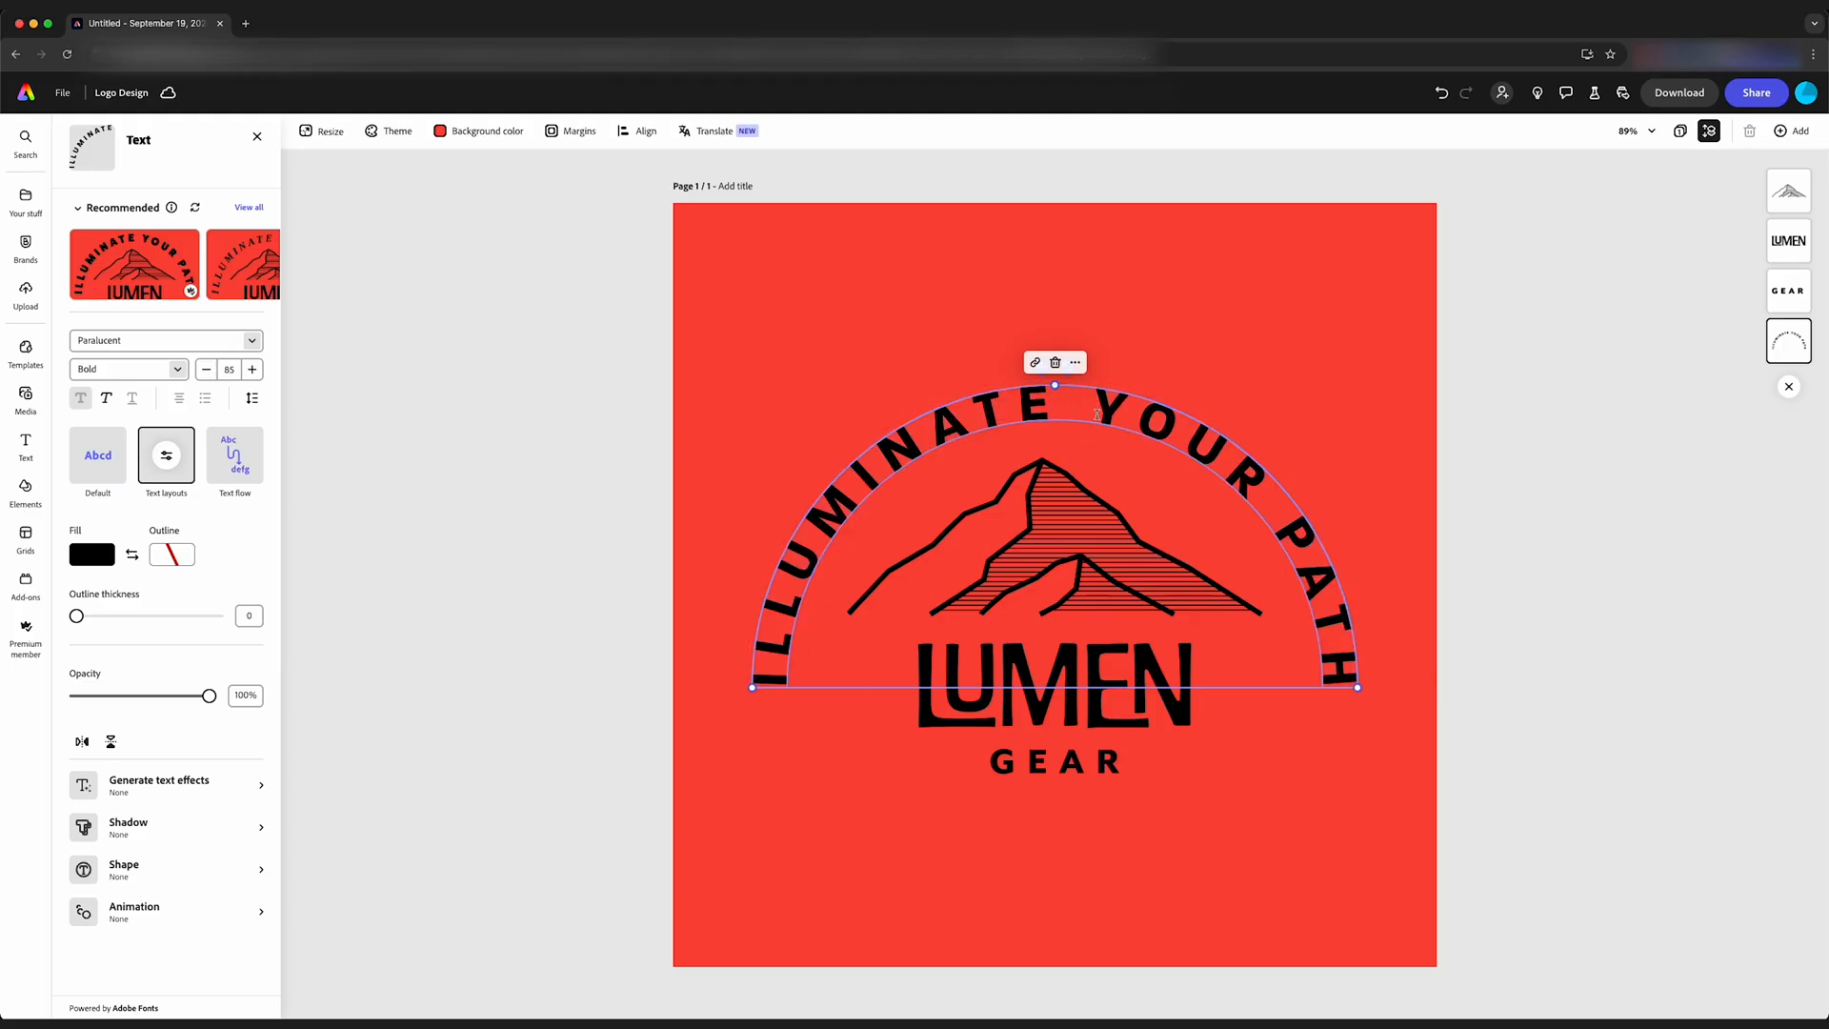
Step: Shrink the arched ILLUMINATE YOUR PATH text so it hugs the mountain
left_click(206, 367)
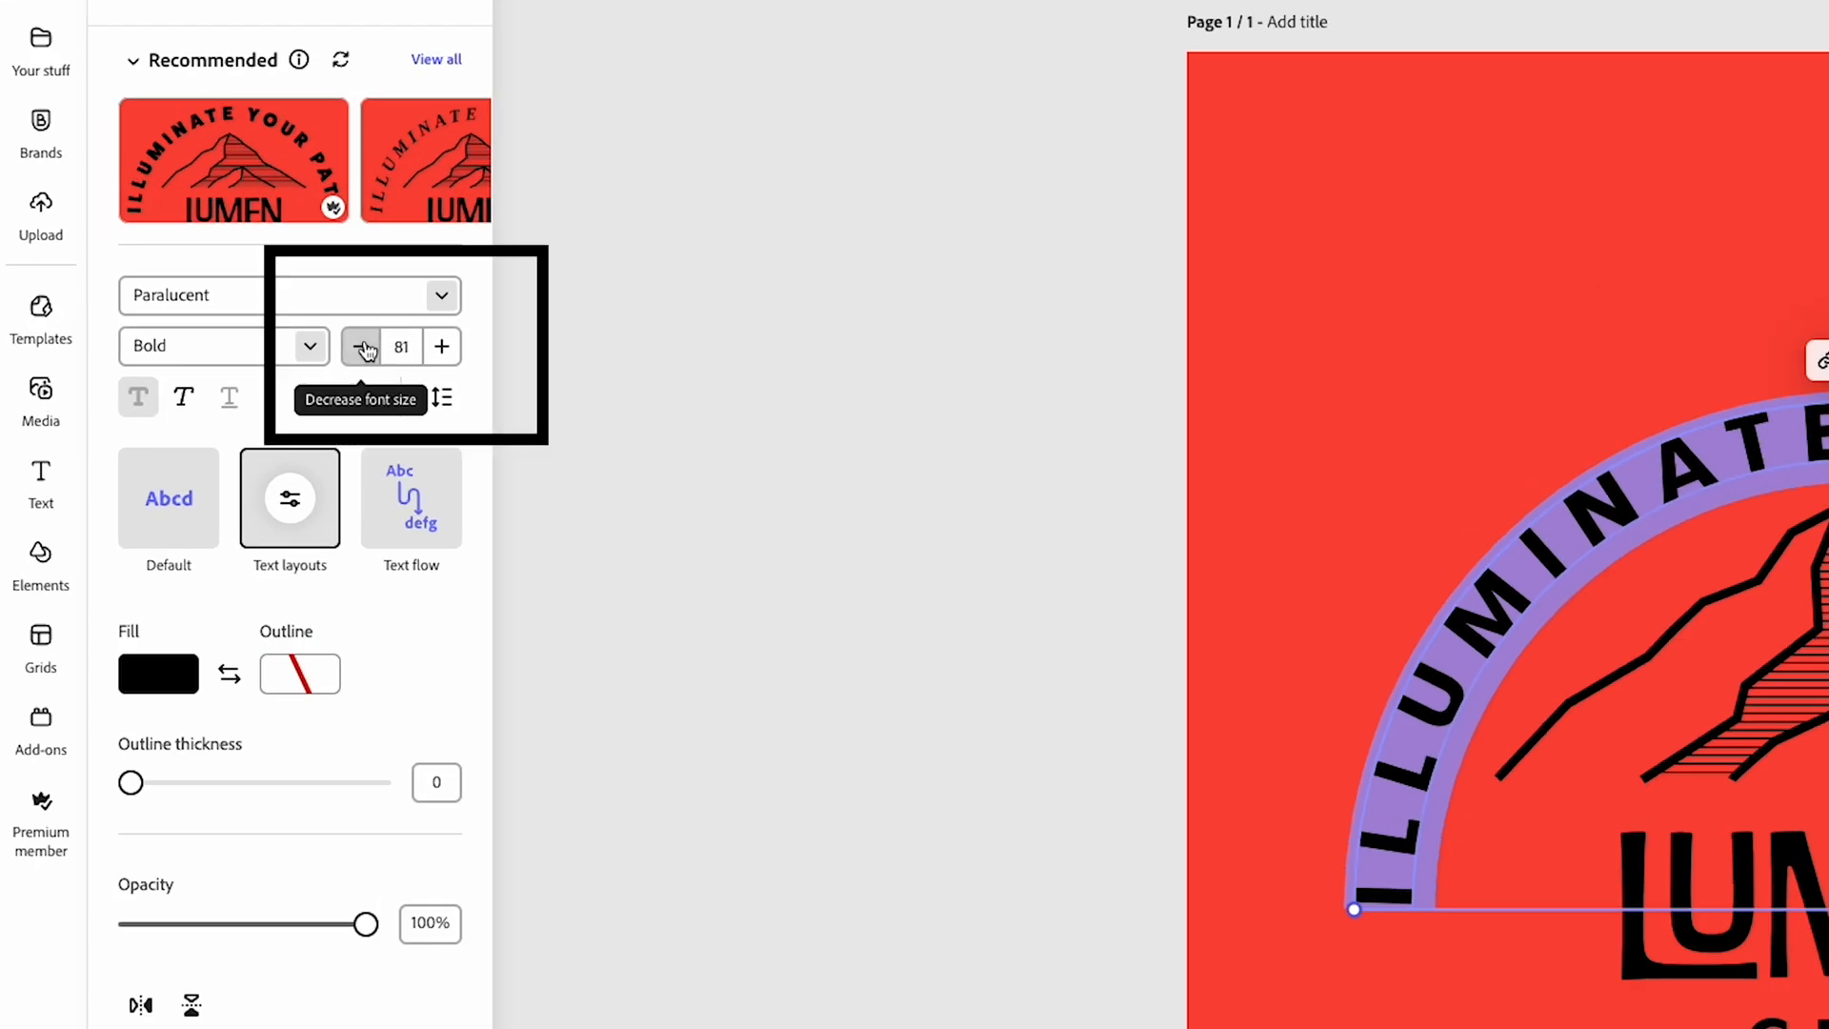
left_click(362, 347)
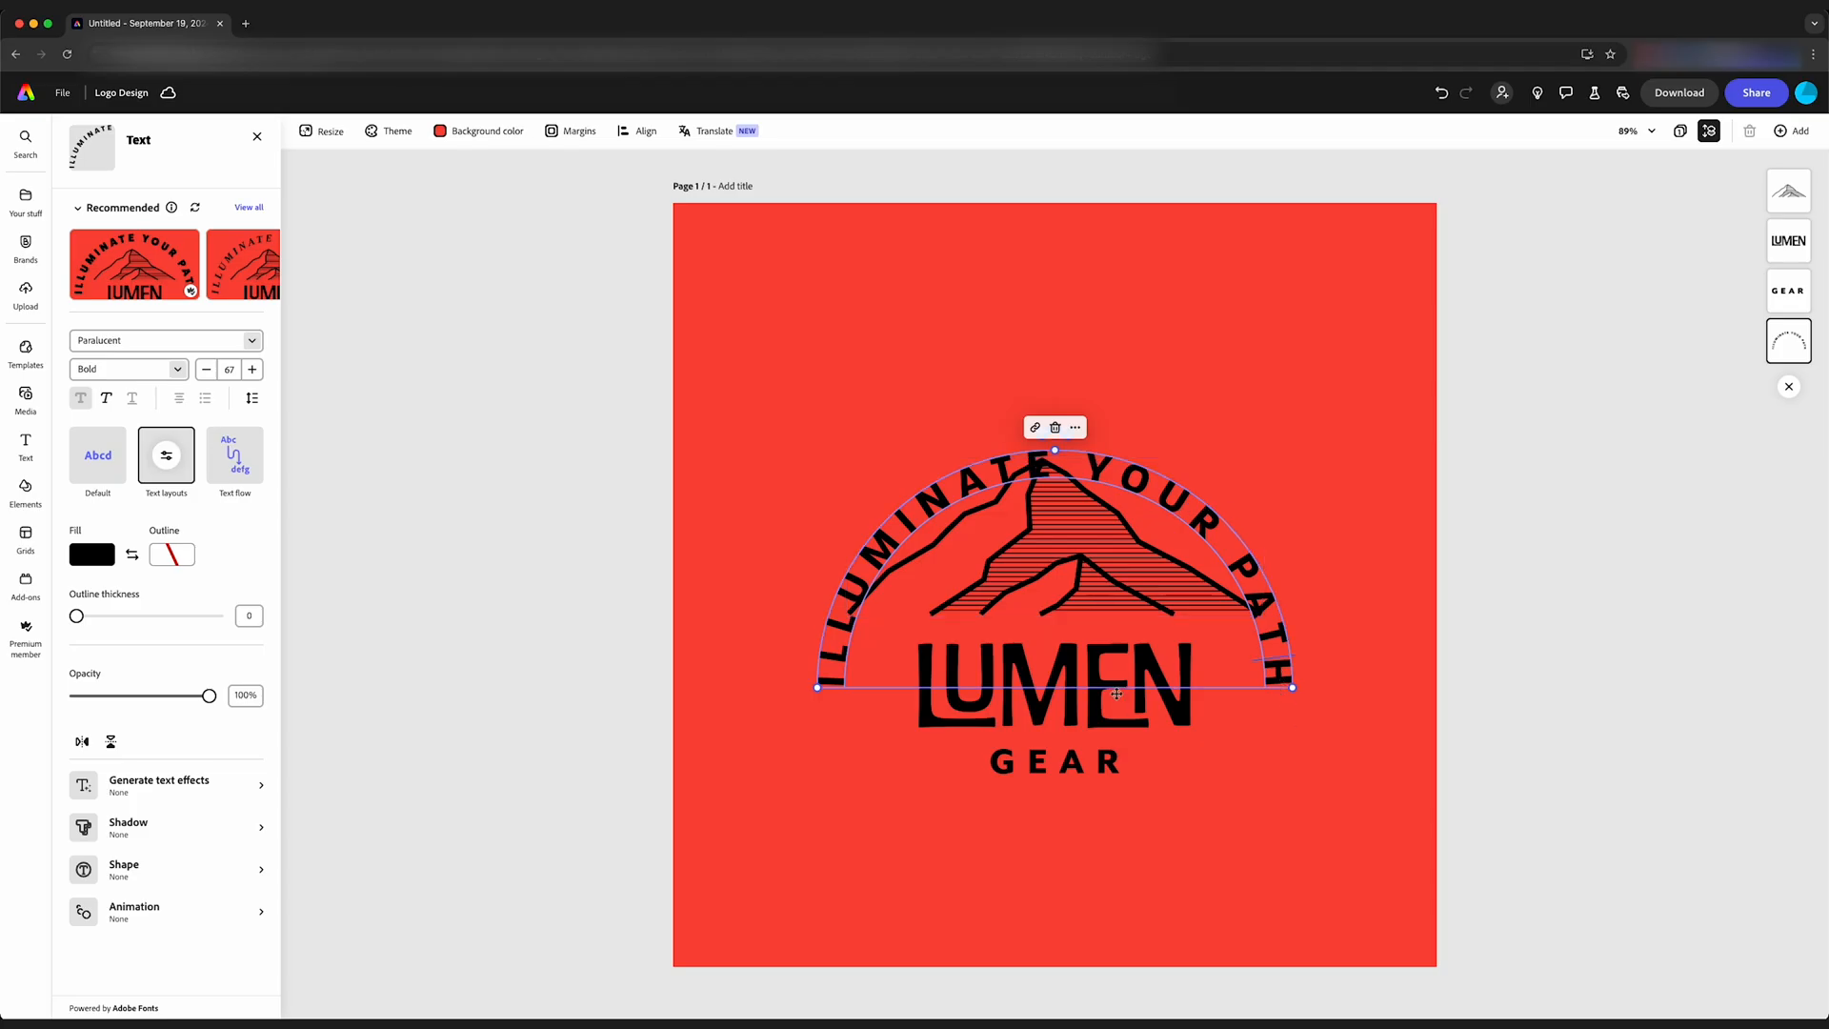
left_click(1051, 760)
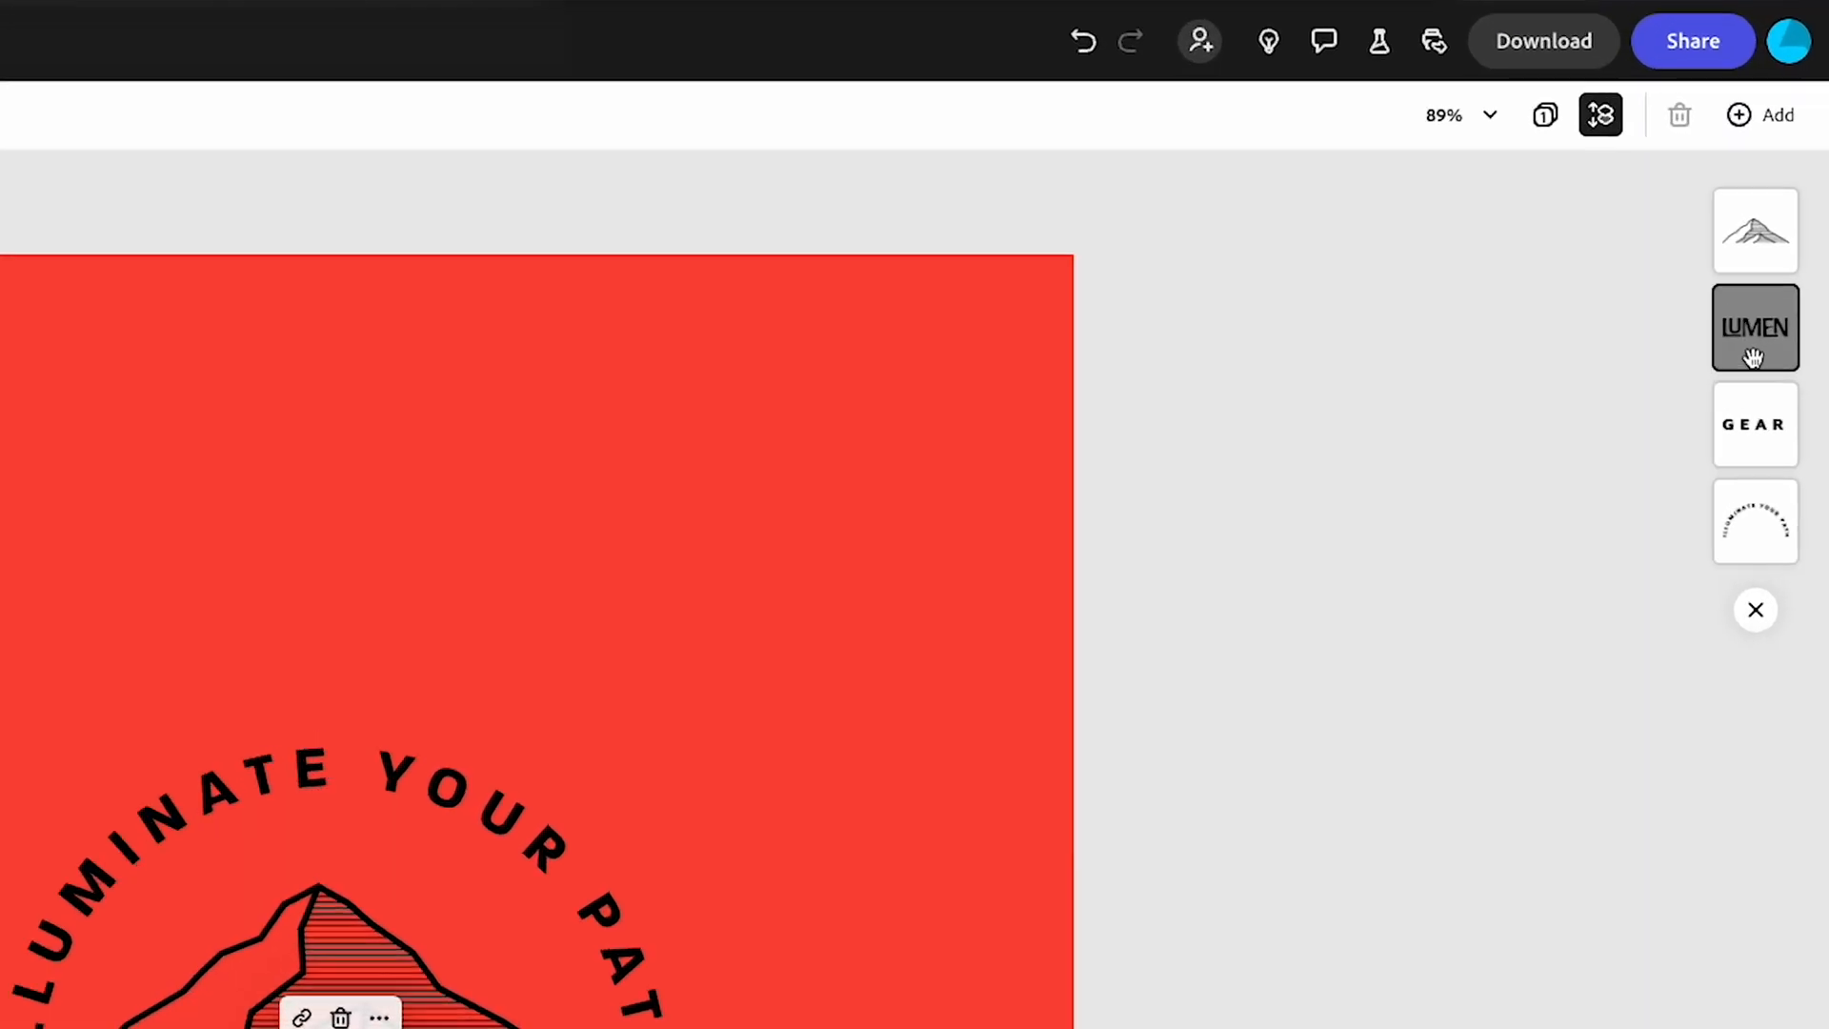
Step: Widen LUMEN to span the arch and scale down the mountain and arched text
left_click(1755, 423)
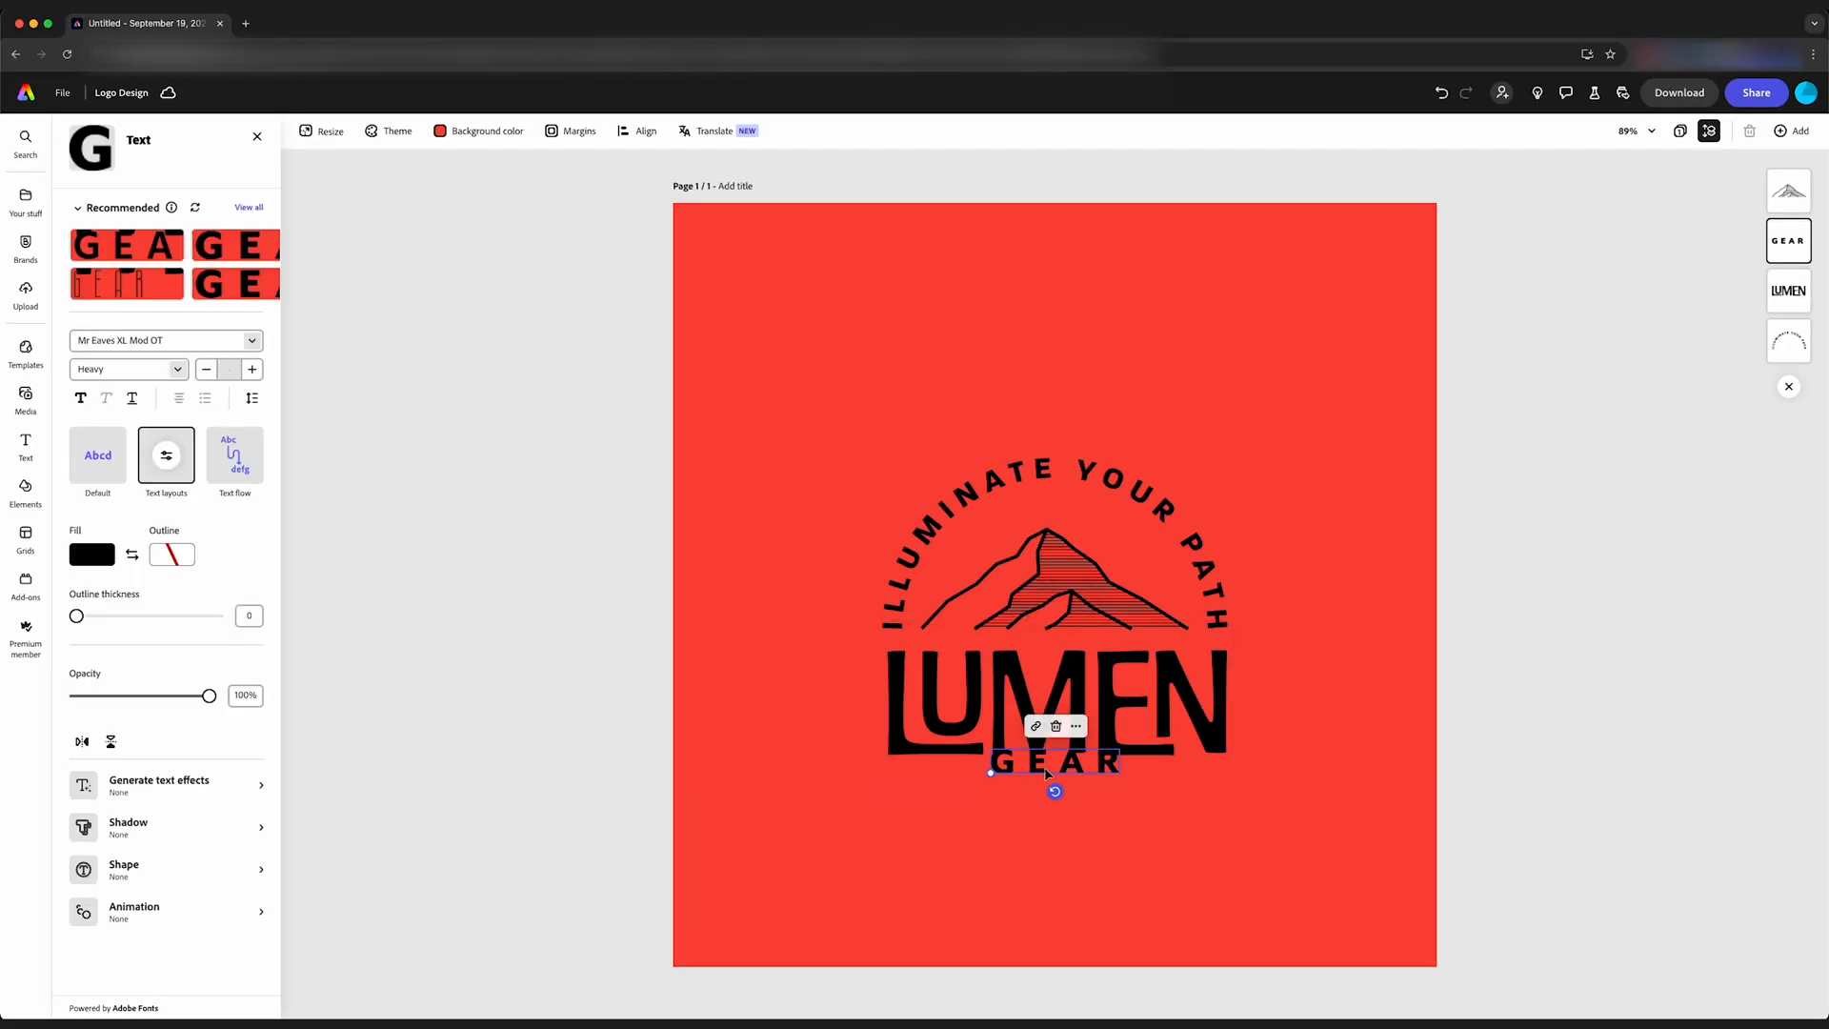
left_click(1050, 700)
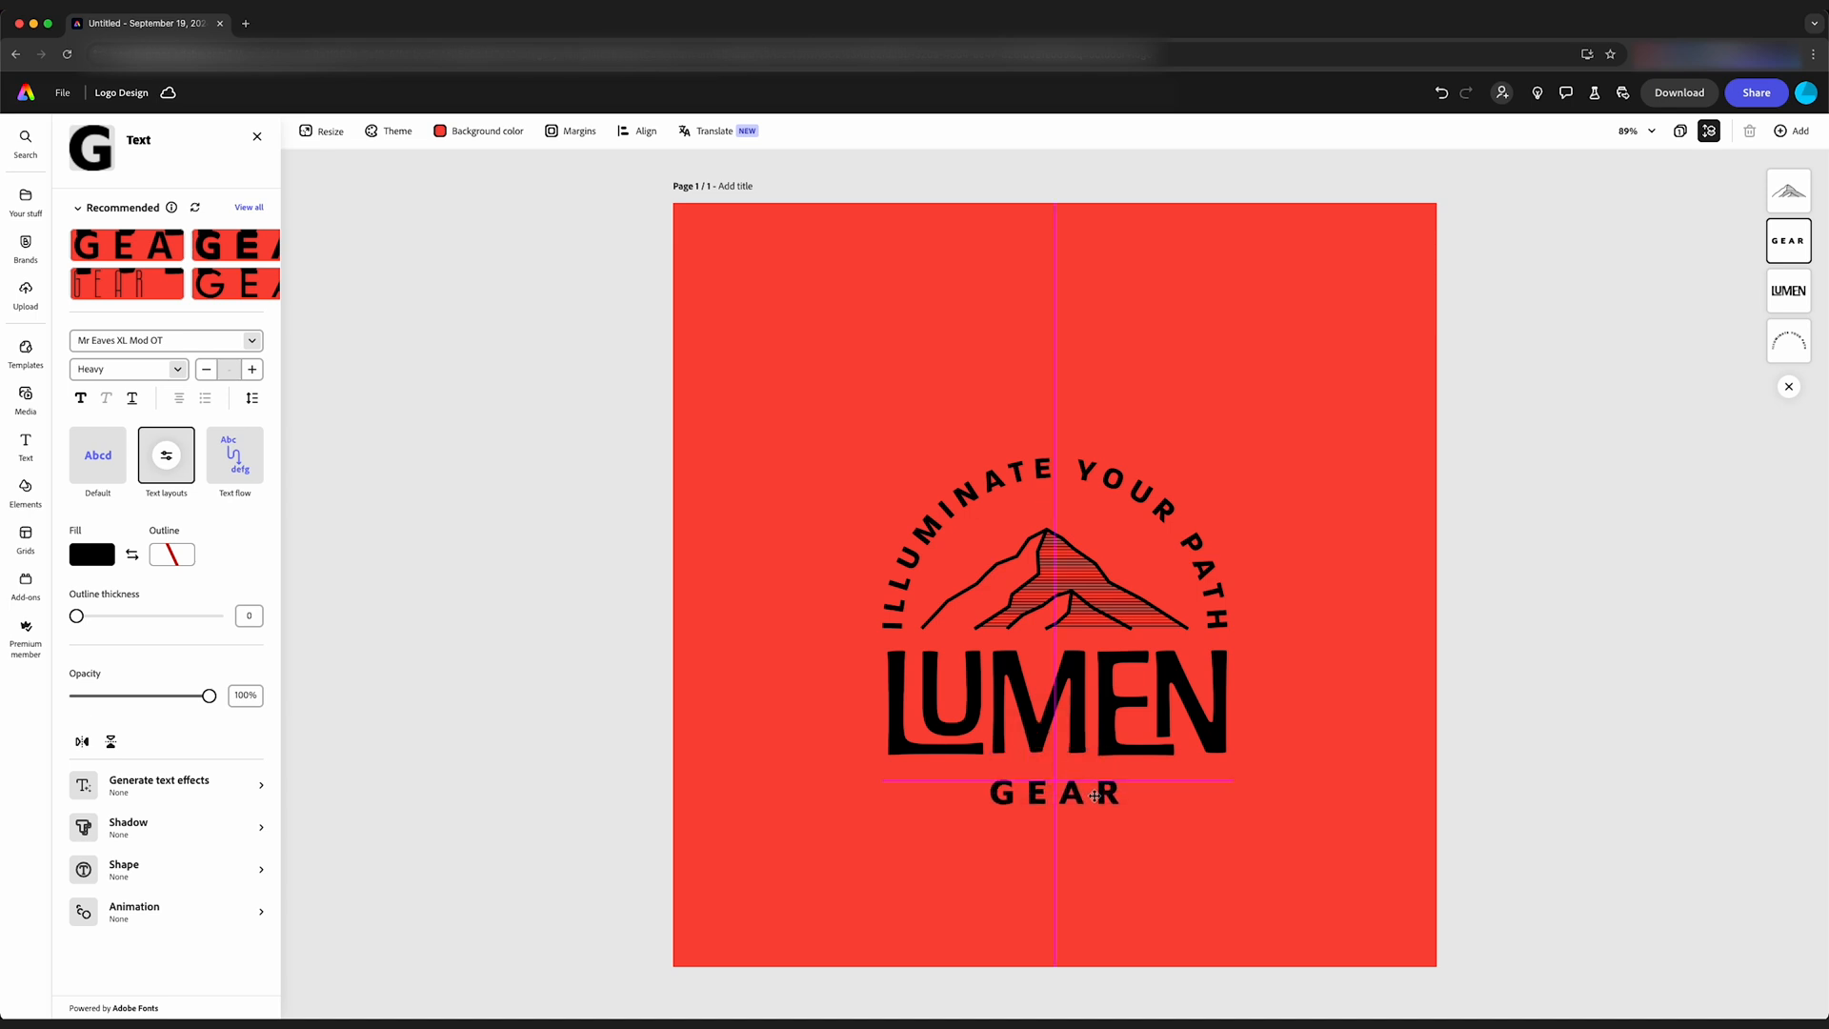
Step: Center GEAR beneath LUMEN, then center the whole emblem on the page
left_click(1051, 793)
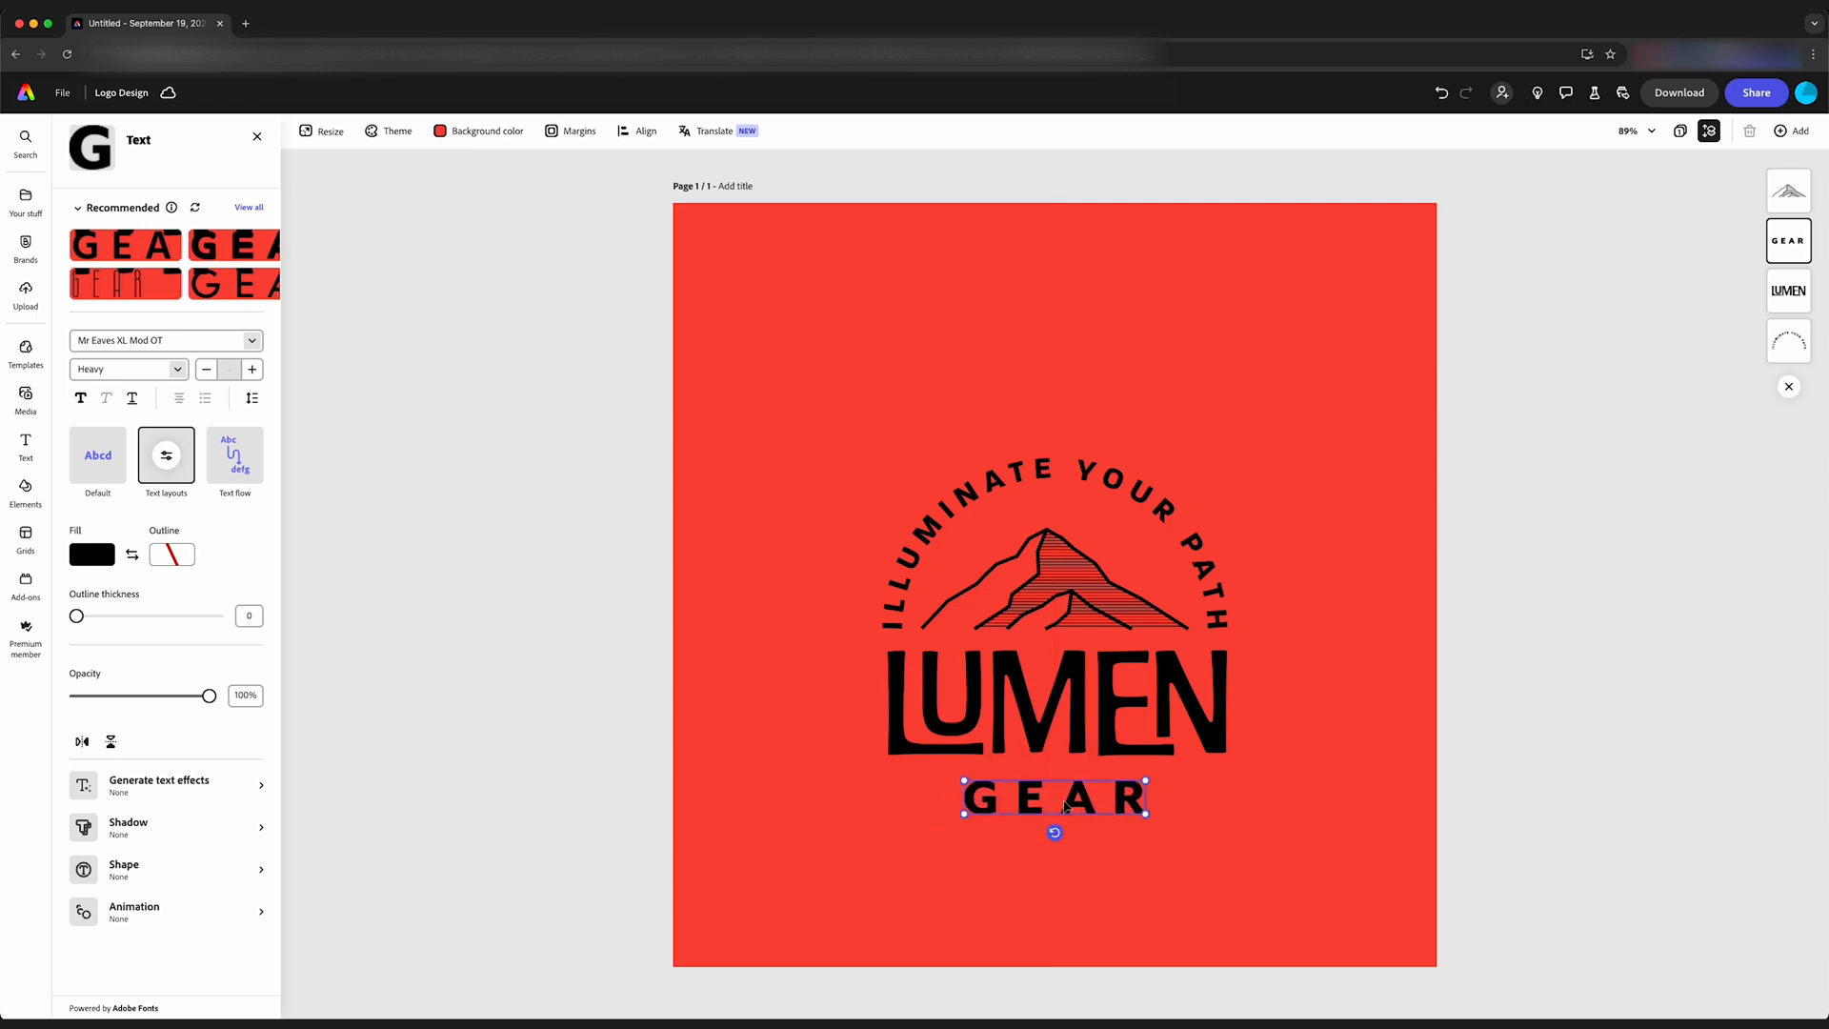
left_click(1311, 383)
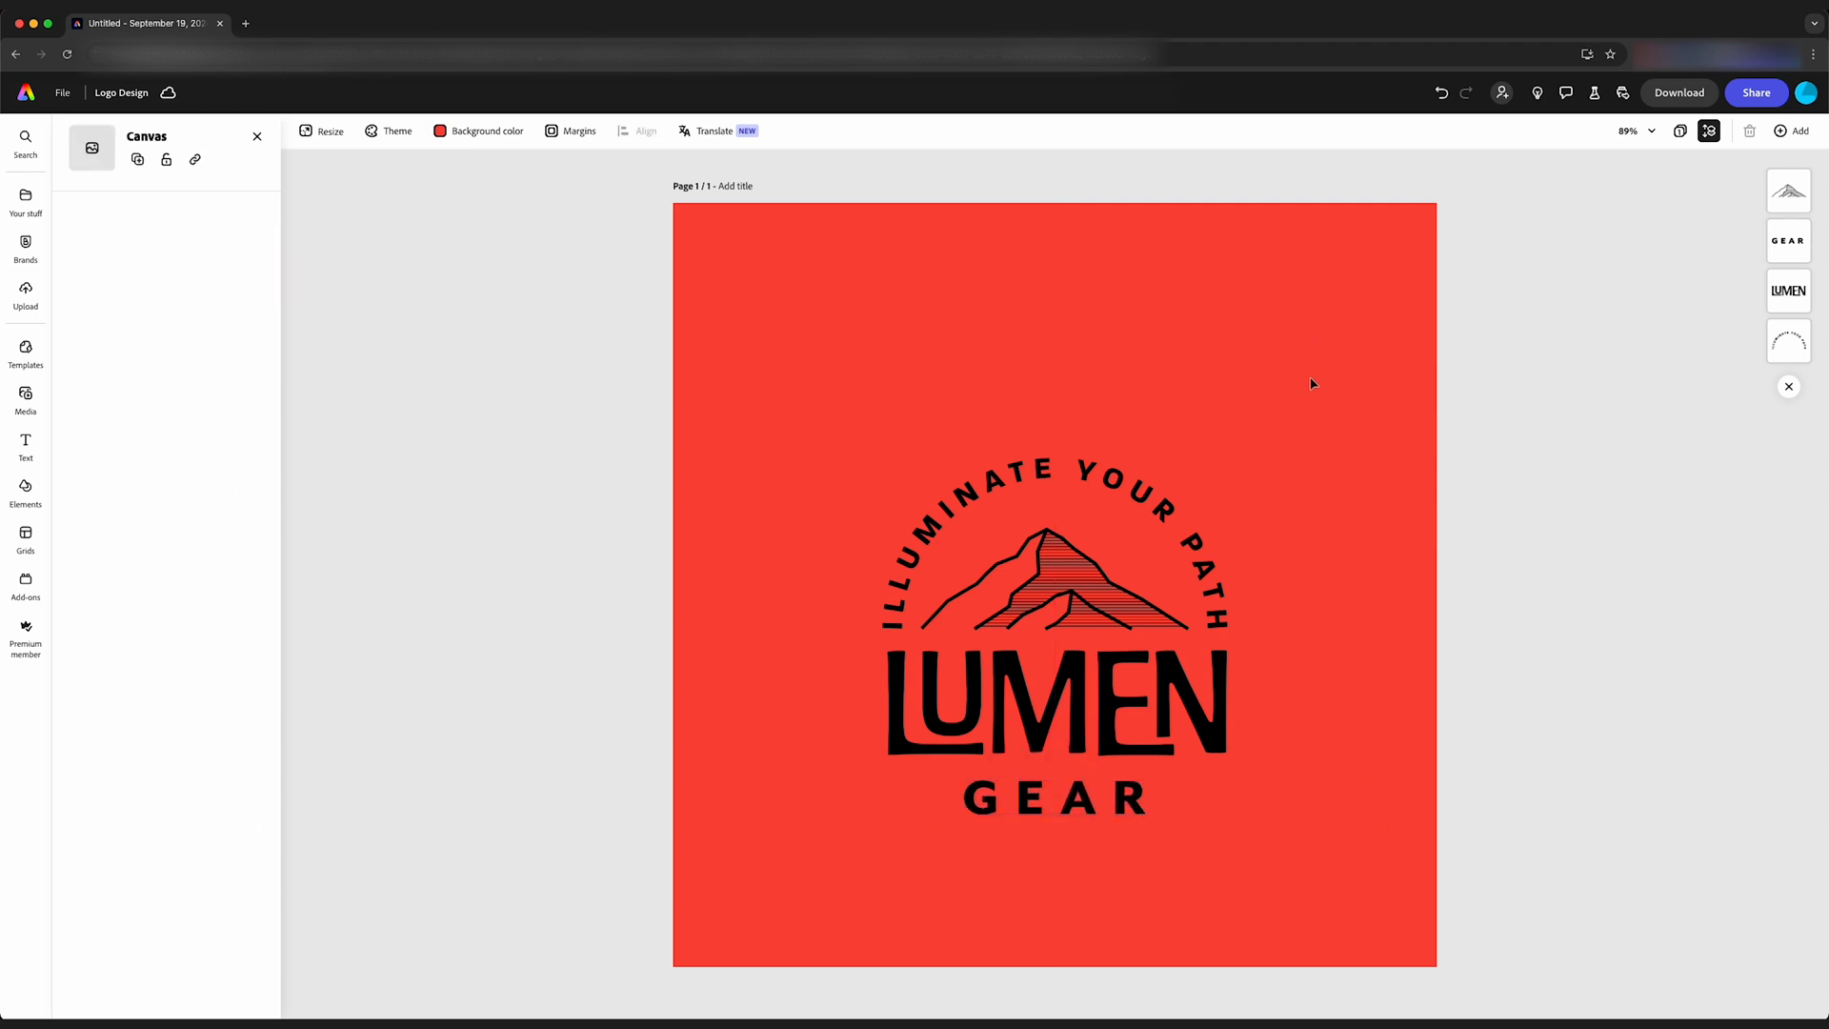
left_click(1055, 642)
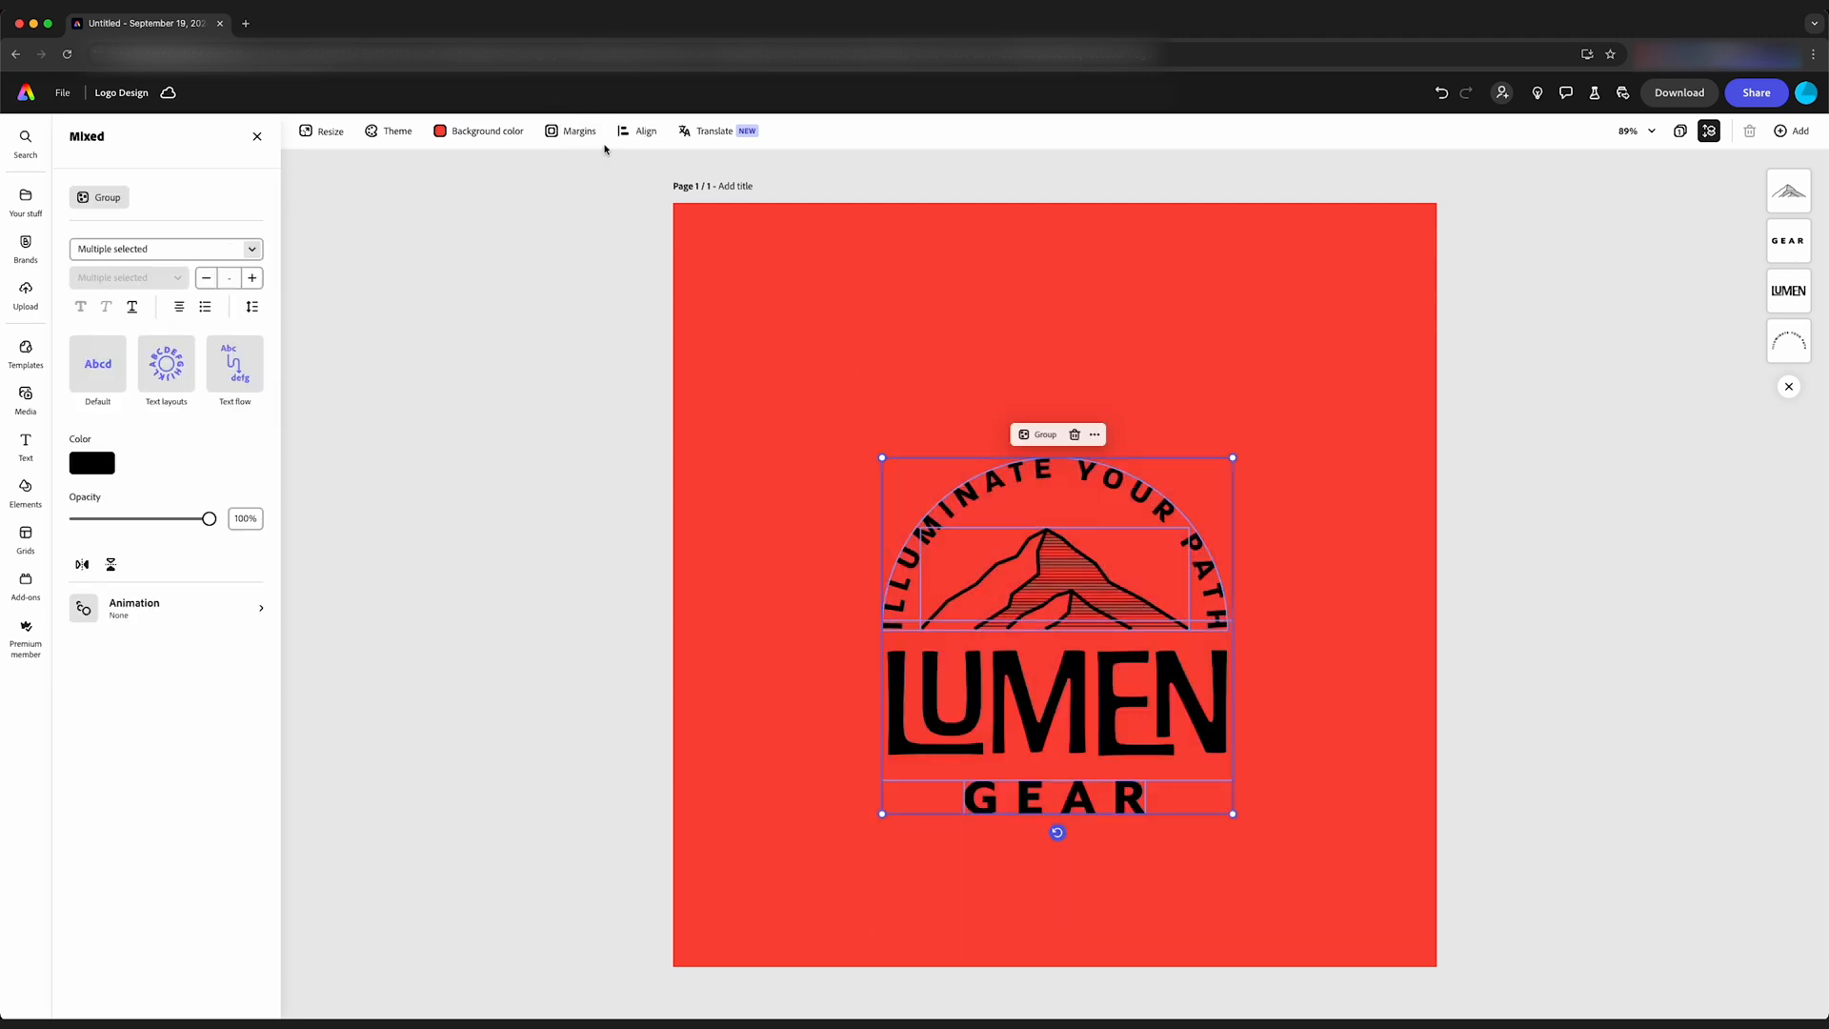
left_click(638, 132)
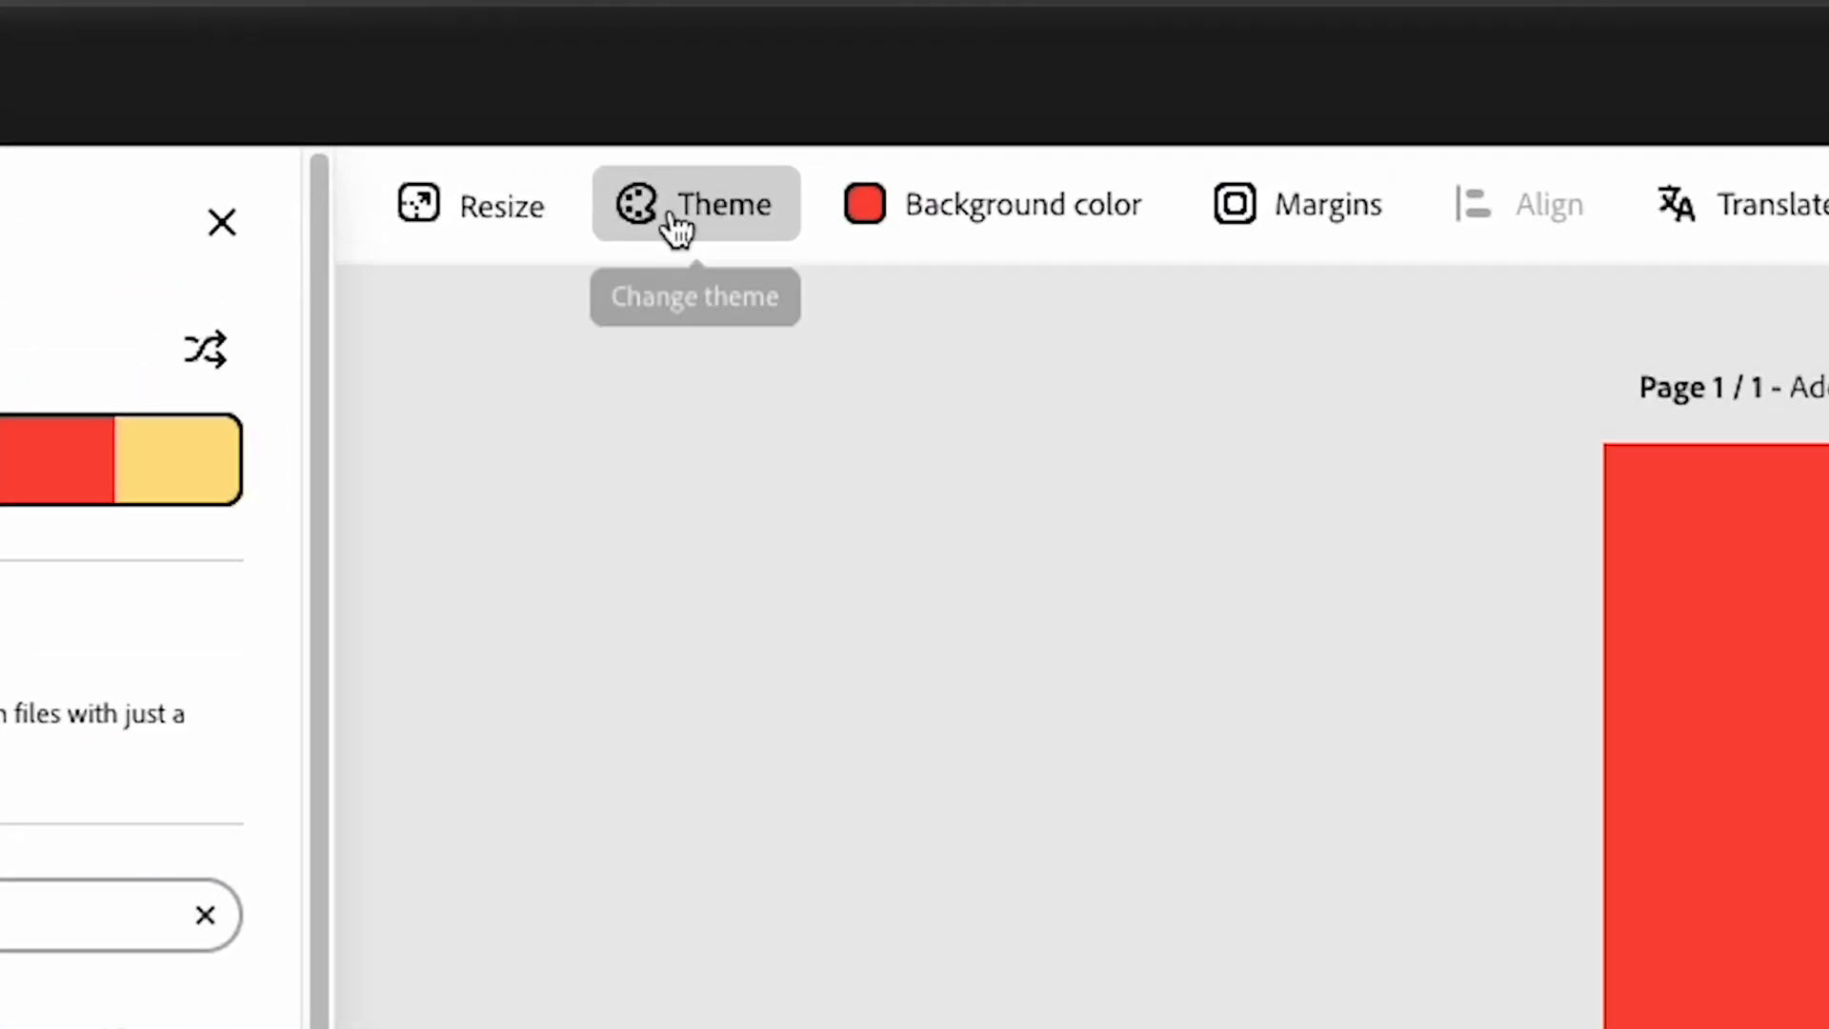
Step: Show the Color theme panel with palette choices for the logo
left_click(695, 204)
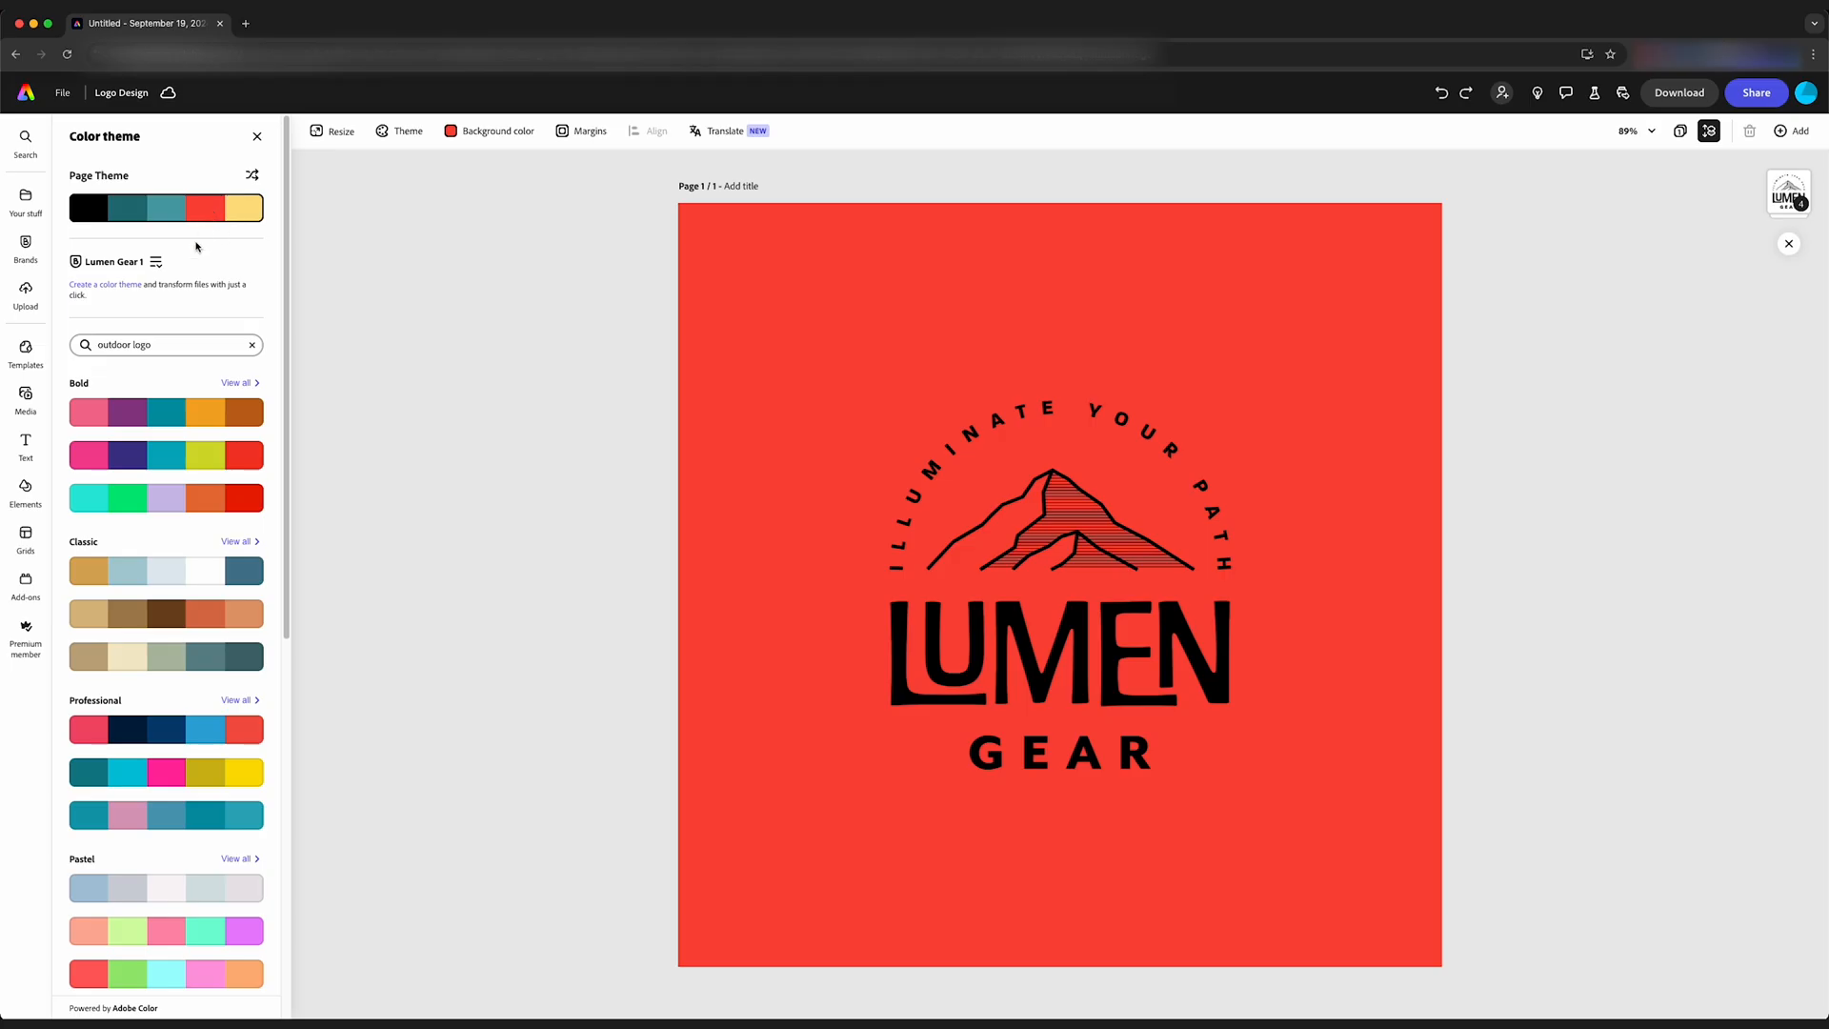